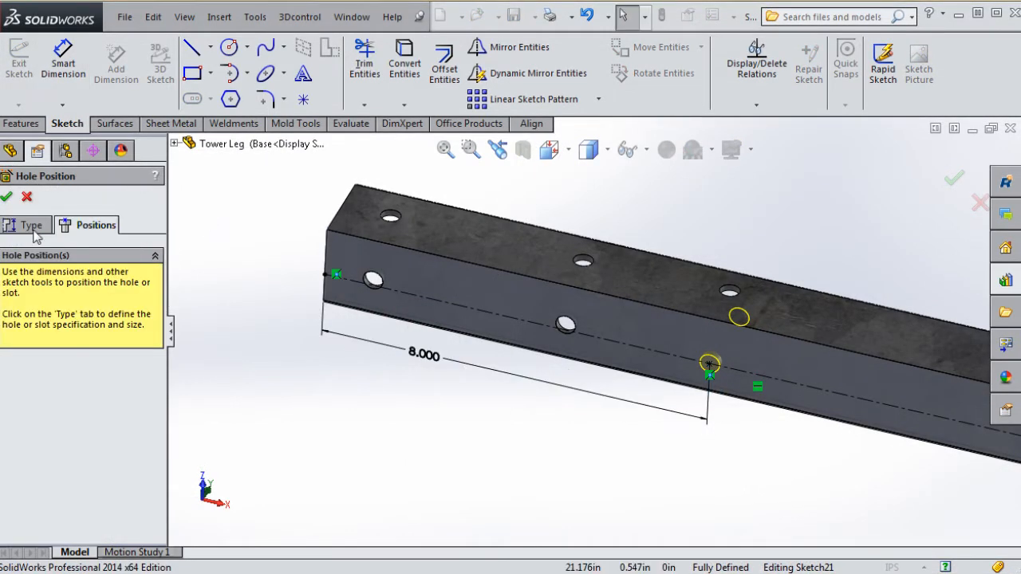
# Switch to the Horizontal Support part with its fully defined L-shaped angle profile sketch in edit.
pyautogui.click(6, 198)
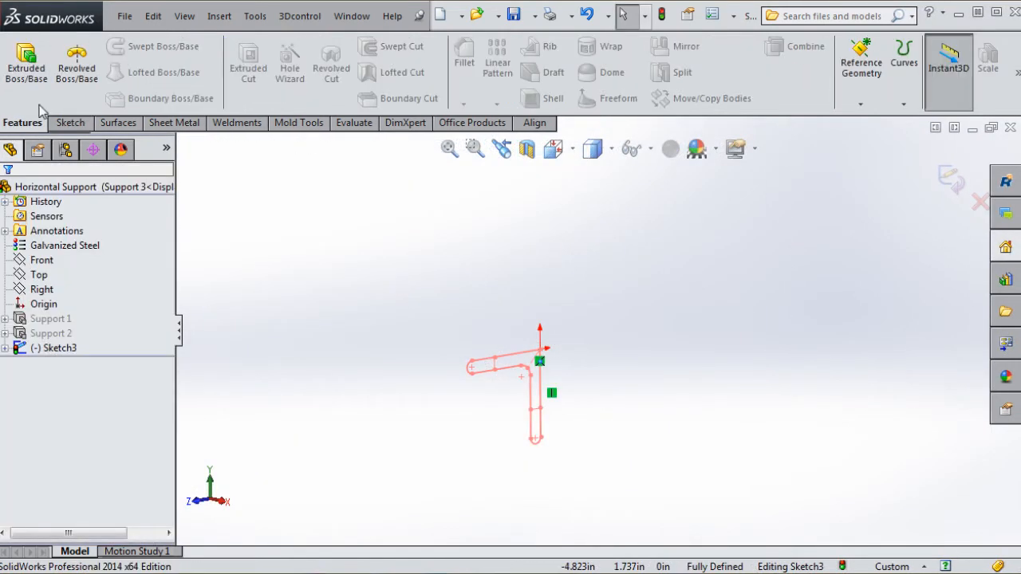
# Begin a Blind Extruded Boss/Base of the L profile and bring up the tower assembly with square bolts.
pyautogui.click(25, 60)
pyautogui.write('8')
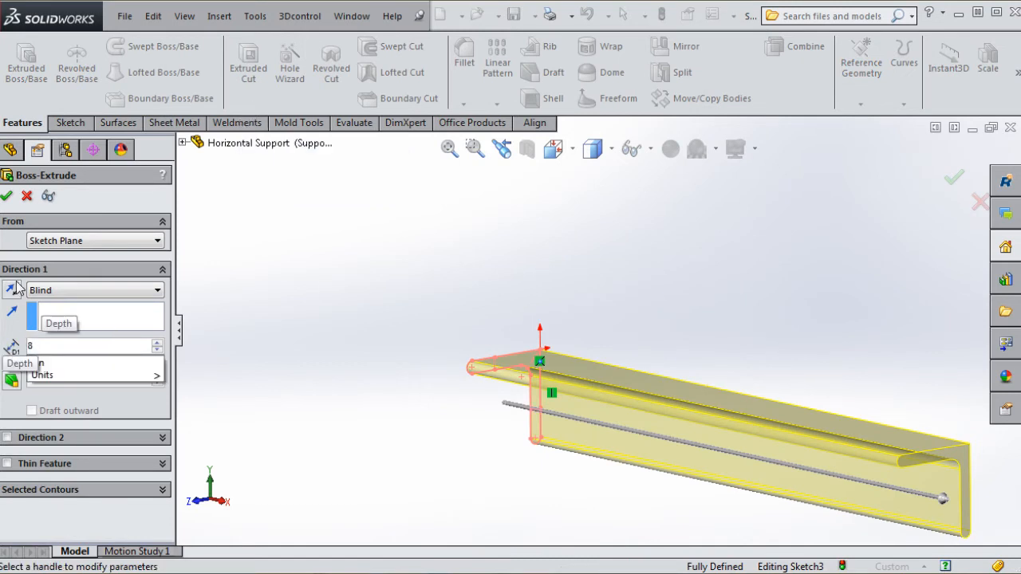
pyautogui.click(7, 437)
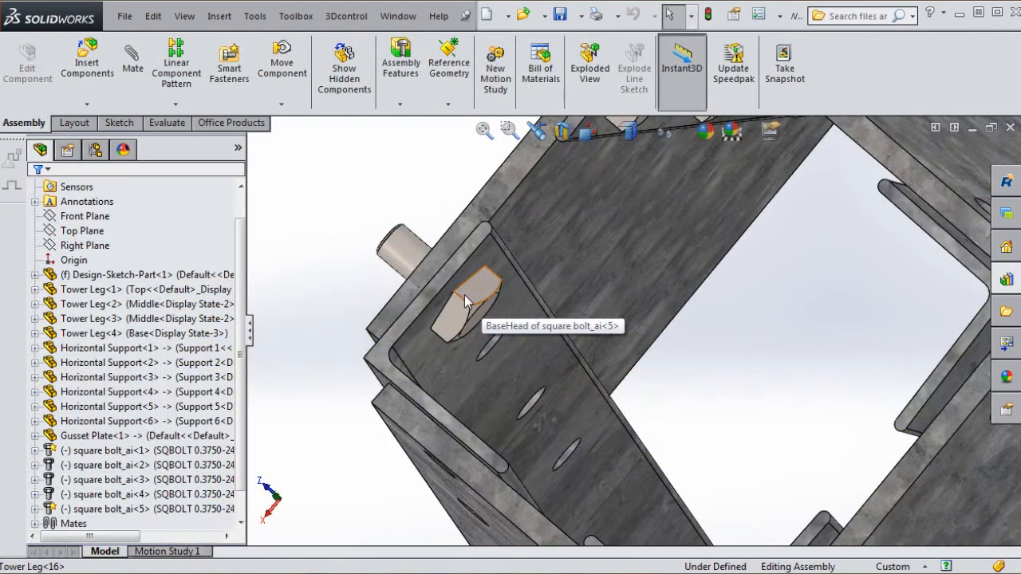
# Show the 140905-Power-Line-Tower layout with its reference planes, including Front Plane 2 and Front Right Top Plane.
pyautogui.click(475, 290)
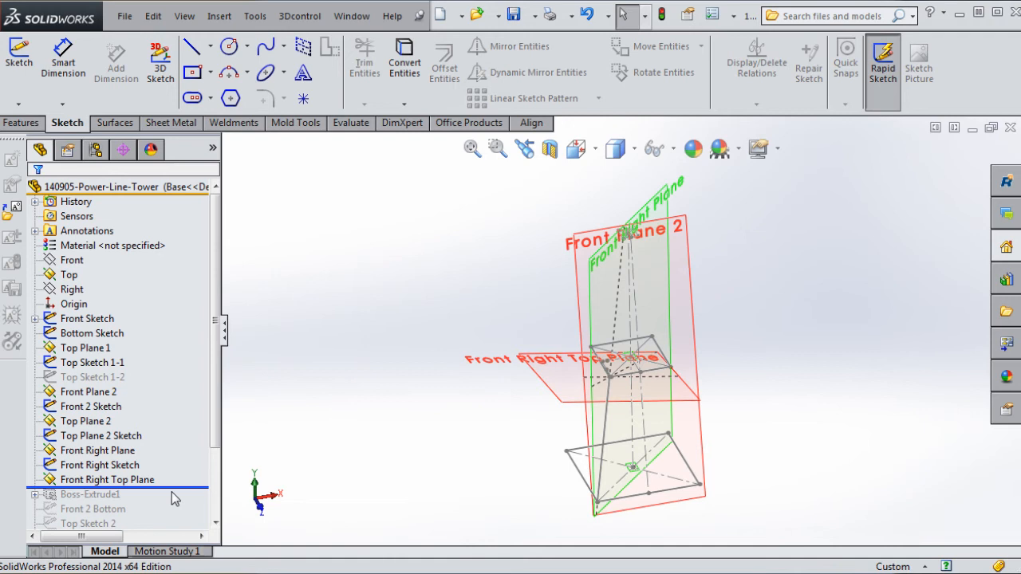
# Drag the rollback bar below Boss-Extrude1 so the first leg member appears along the layout.
pyautogui.click(89, 494)
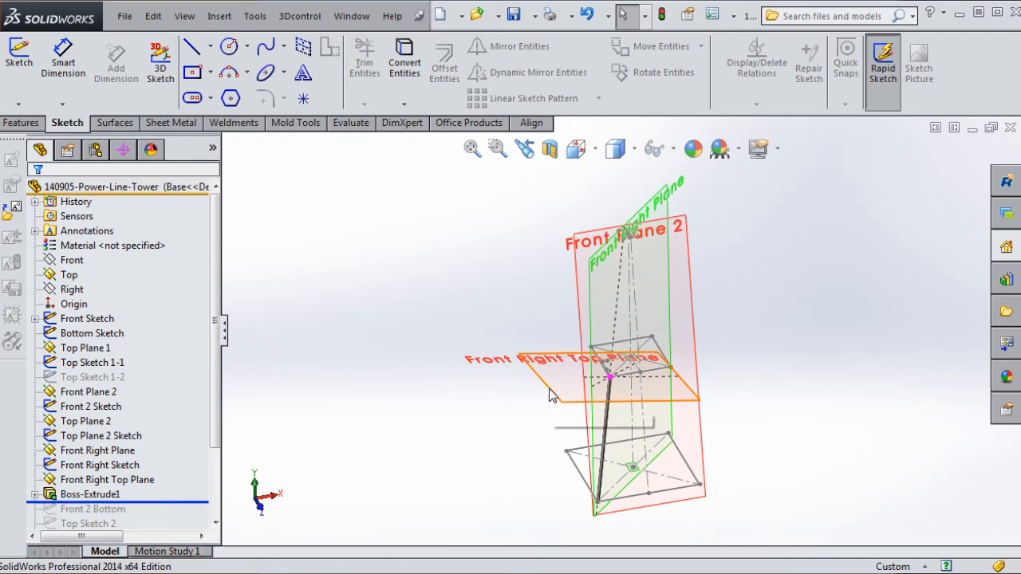
pyautogui.moveTo(551, 396)
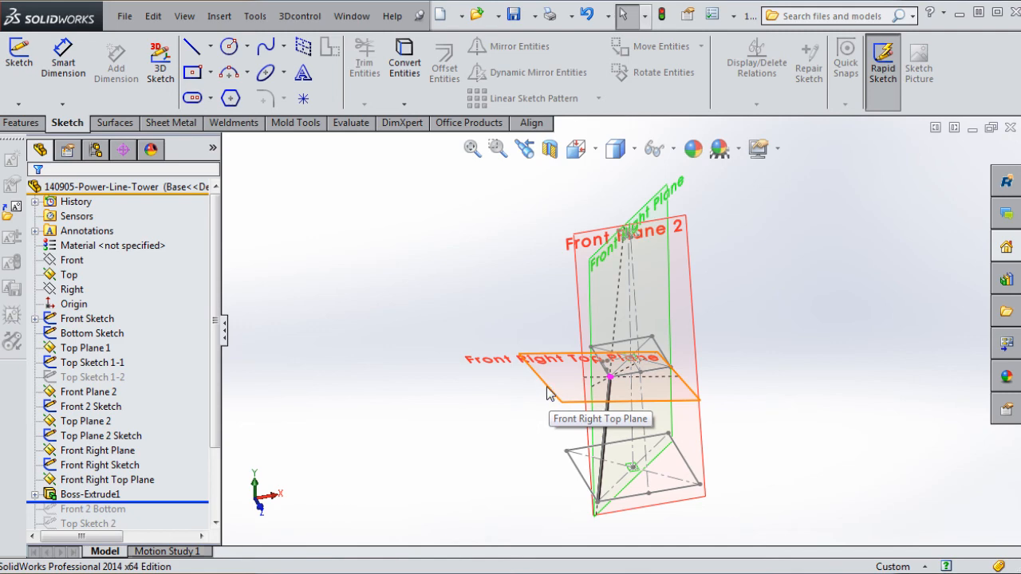